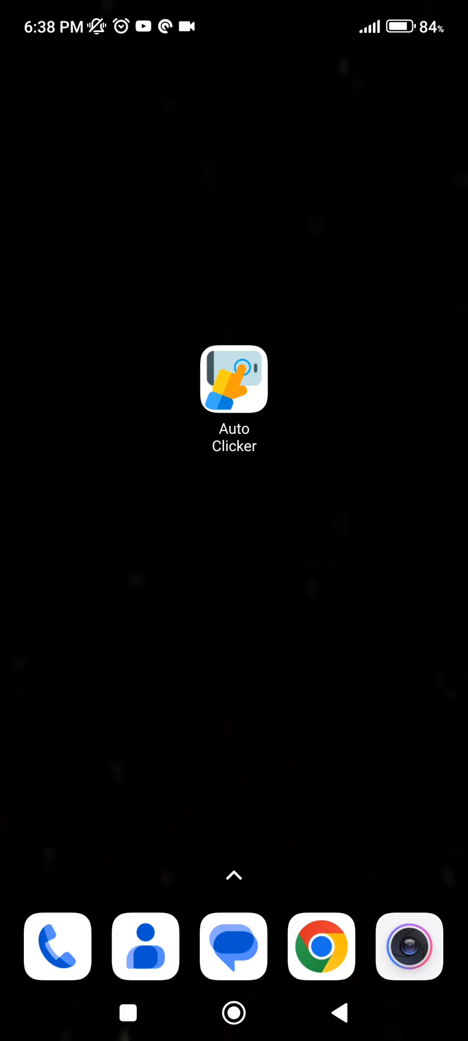
# - Launch Auto Clicker and go to the Multi Targets Mode settings
pyautogui.click(233, 380)
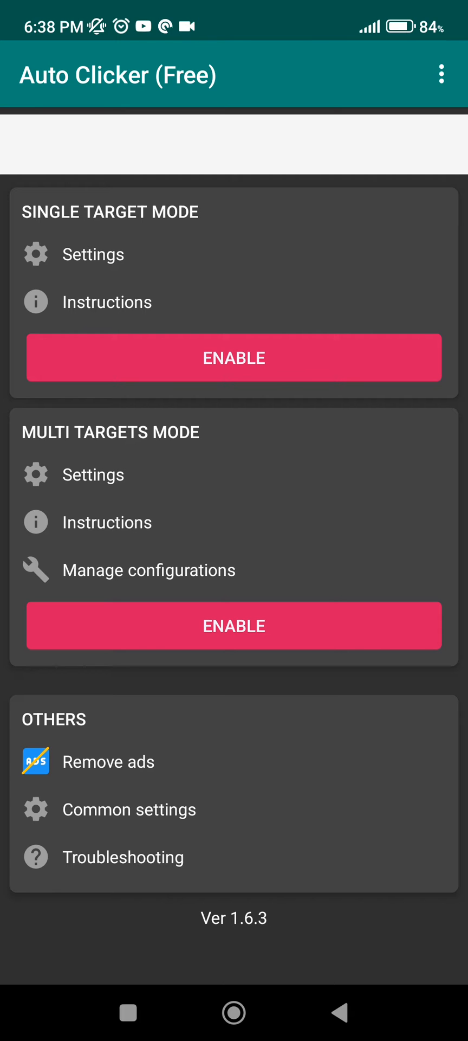
pyautogui.click(94, 474)
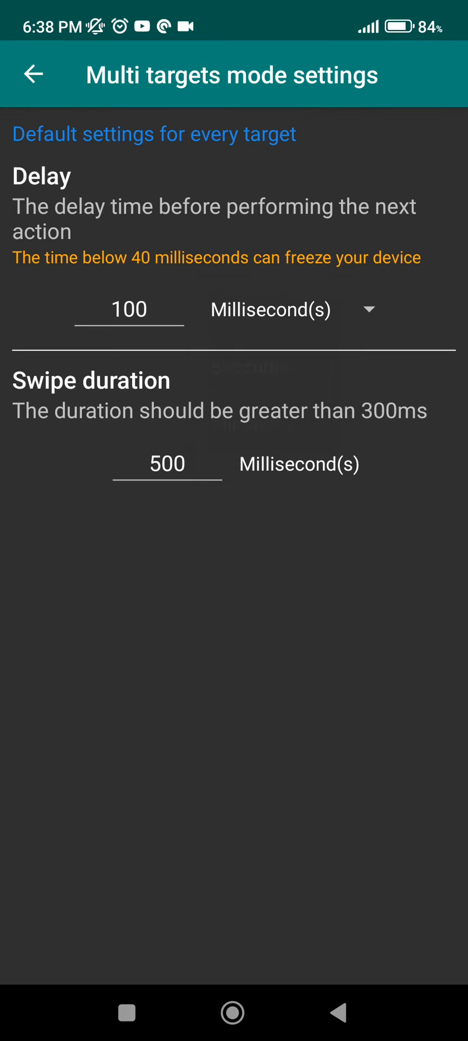
pyautogui.click(129, 309)
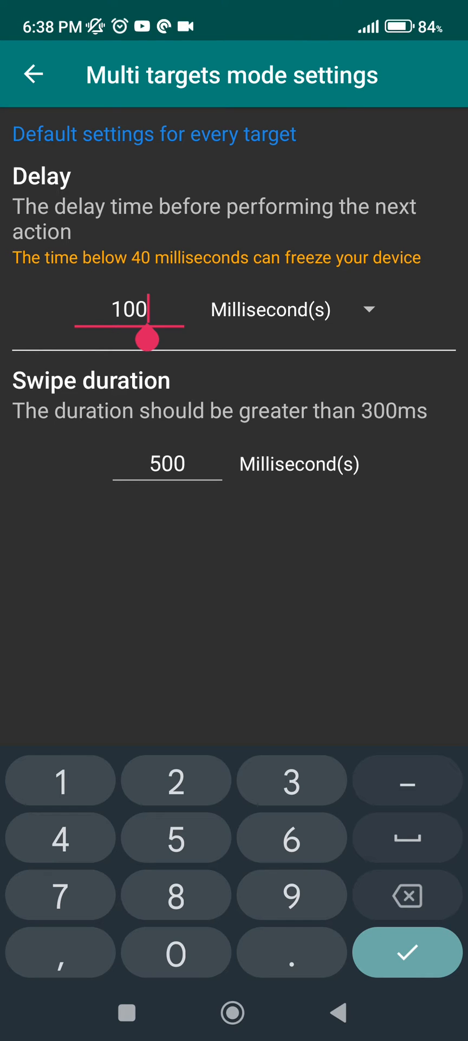
pyautogui.click(407, 952)
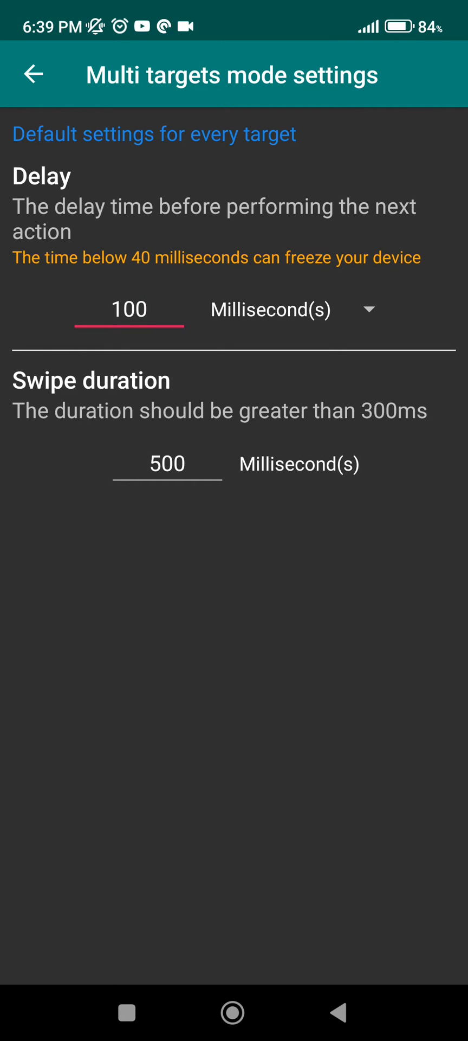
pyautogui.click(167, 463)
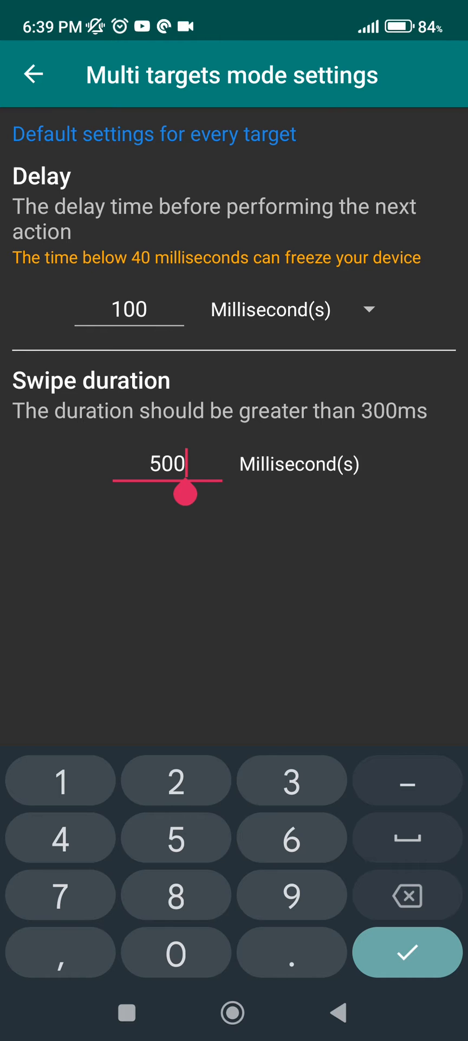
pyautogui.click(32, 75)
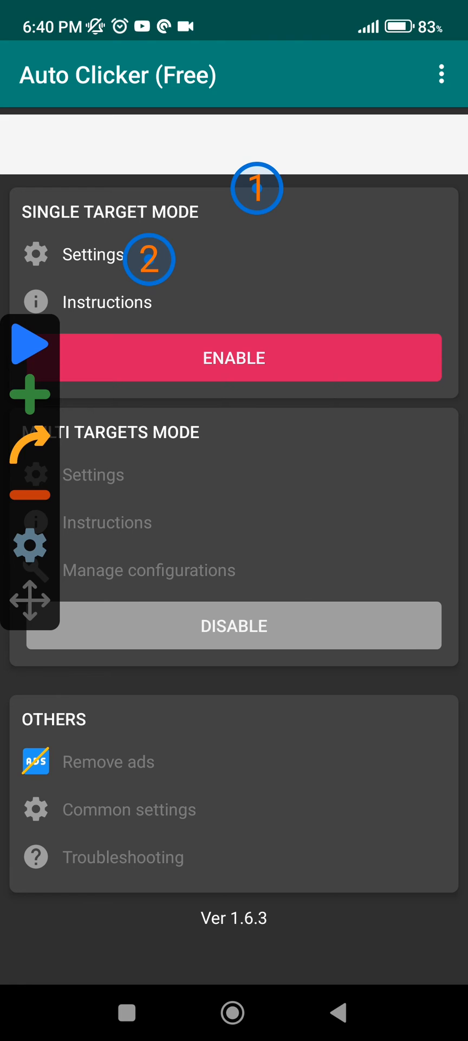
# - Bring up the stop-condition options for Config 2
pyautogui.click(93, 254)
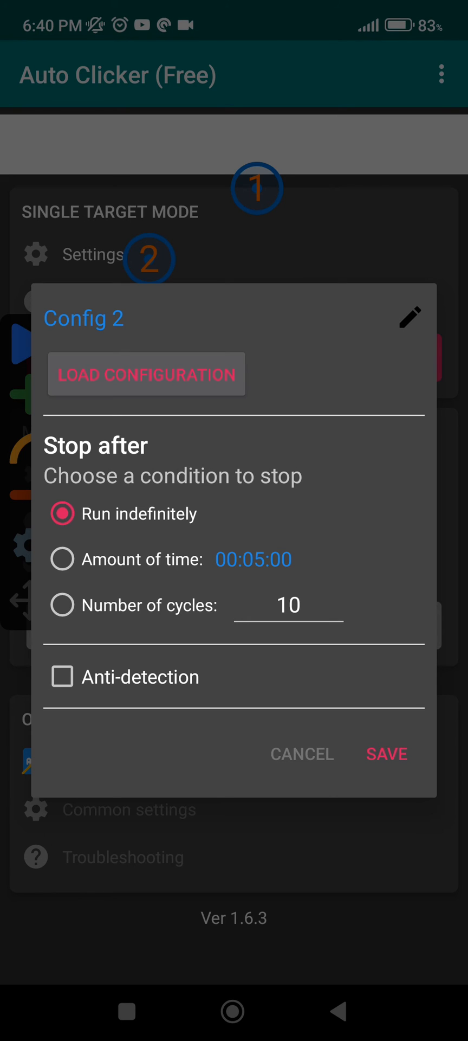
# - Set Config 2 to stop after a number of cycles (10) and dismiss the rename prompt
pyautogui.click(62, 559)
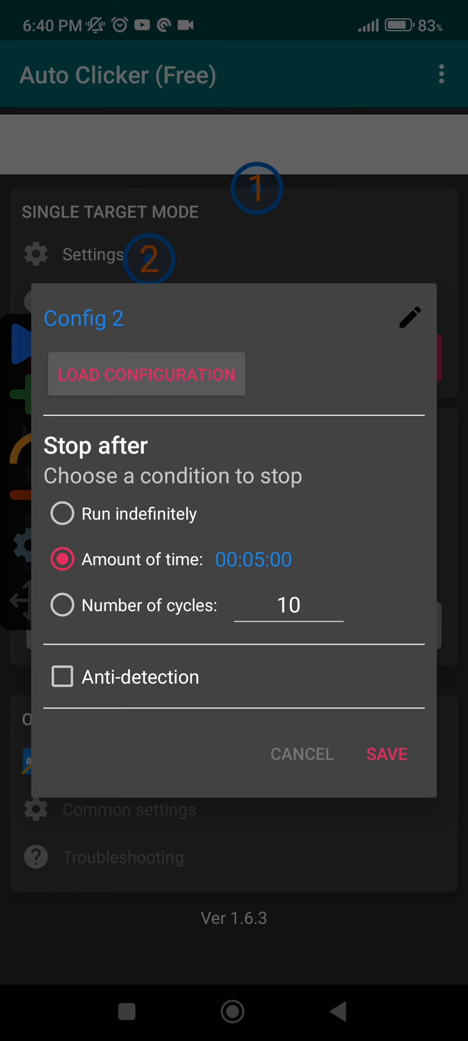
pyautogui.click(61, 605)
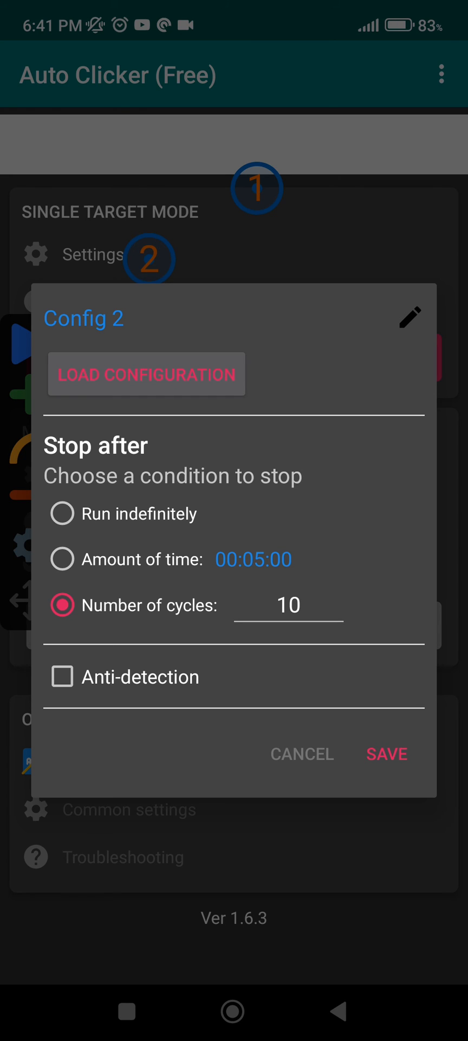
pyautogui.click(410, 318)
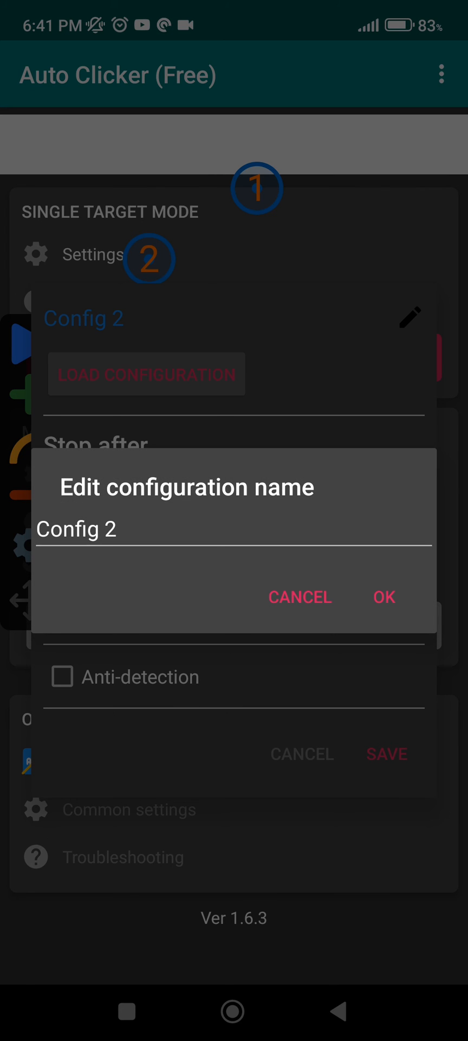
pyautogui.click(299, 596)
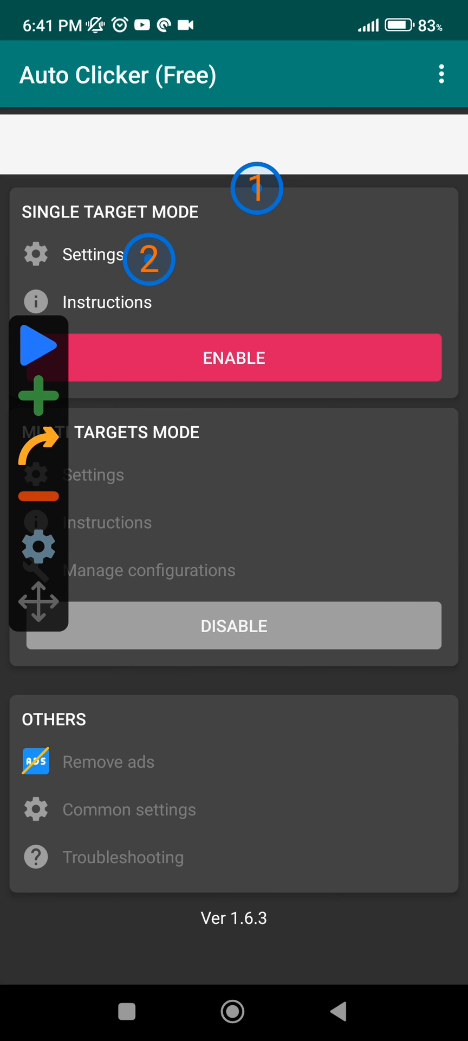
# - Reposition the floating toolbar and start the multi-target clicking run
pyautogui.moveTo(38, 466); pyautogui.dragTo(381, 199)
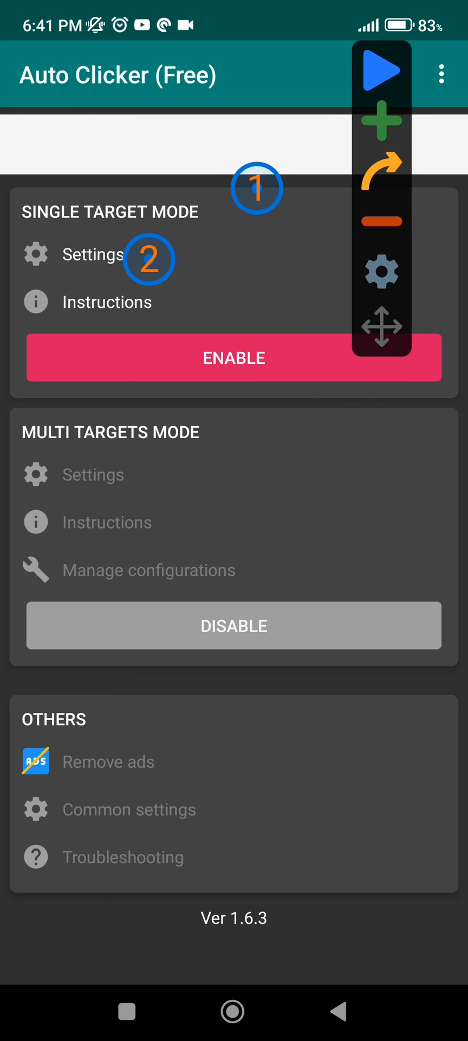
pyautogui.moveTo(382, 200); pyautogui.dragTo(109, 484)
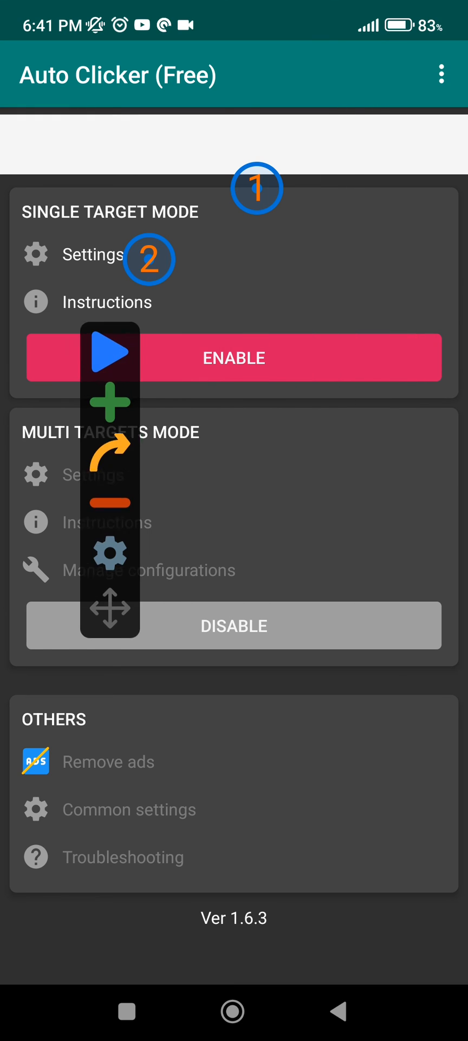
pyautogui.moveTo(109, 478); pyautogui.dragTo(30, 478)
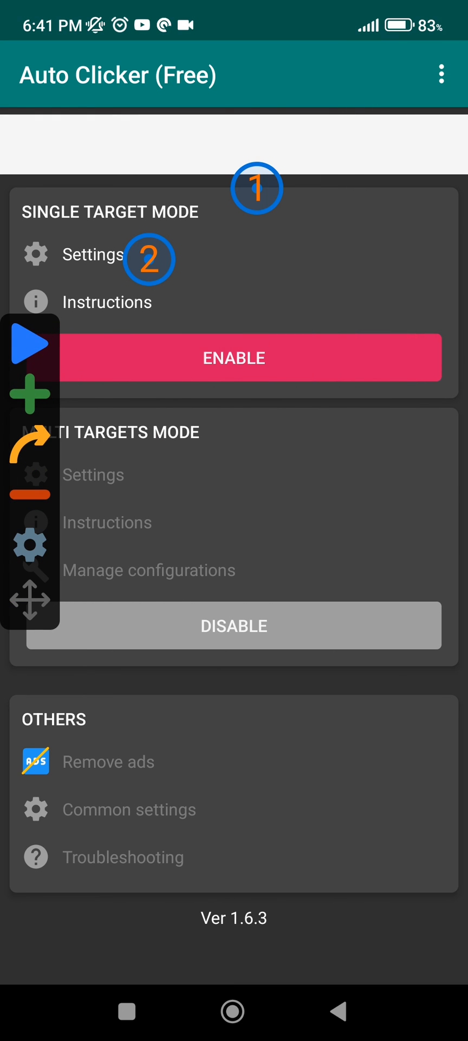
pyautogui.click(29, 344)
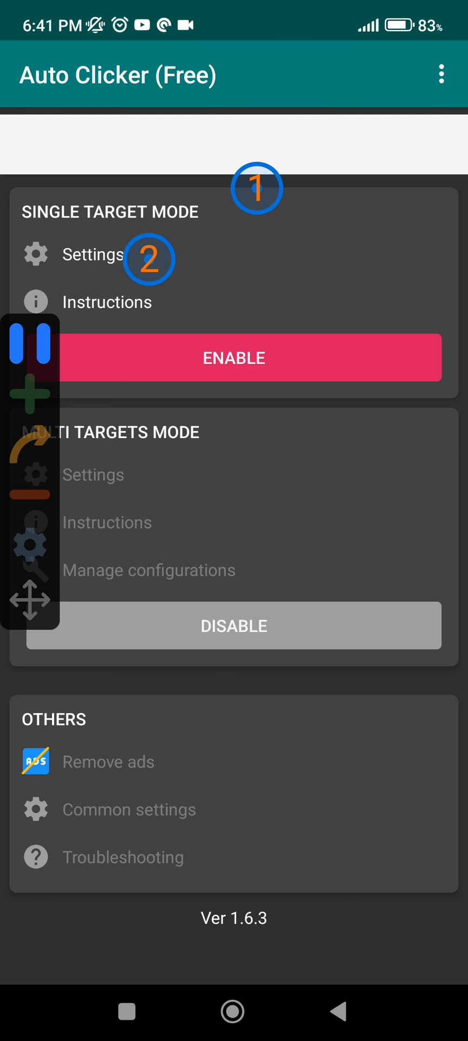
pyautogui.click(94, 254)
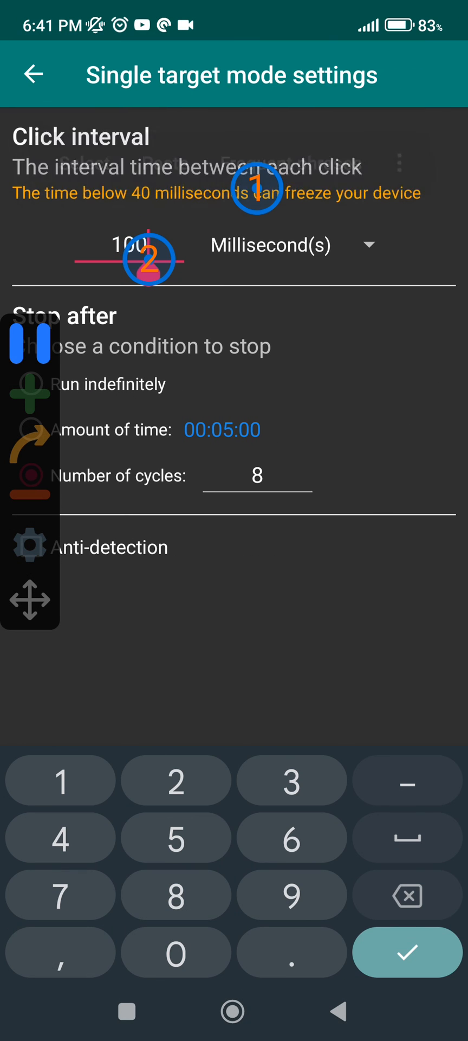